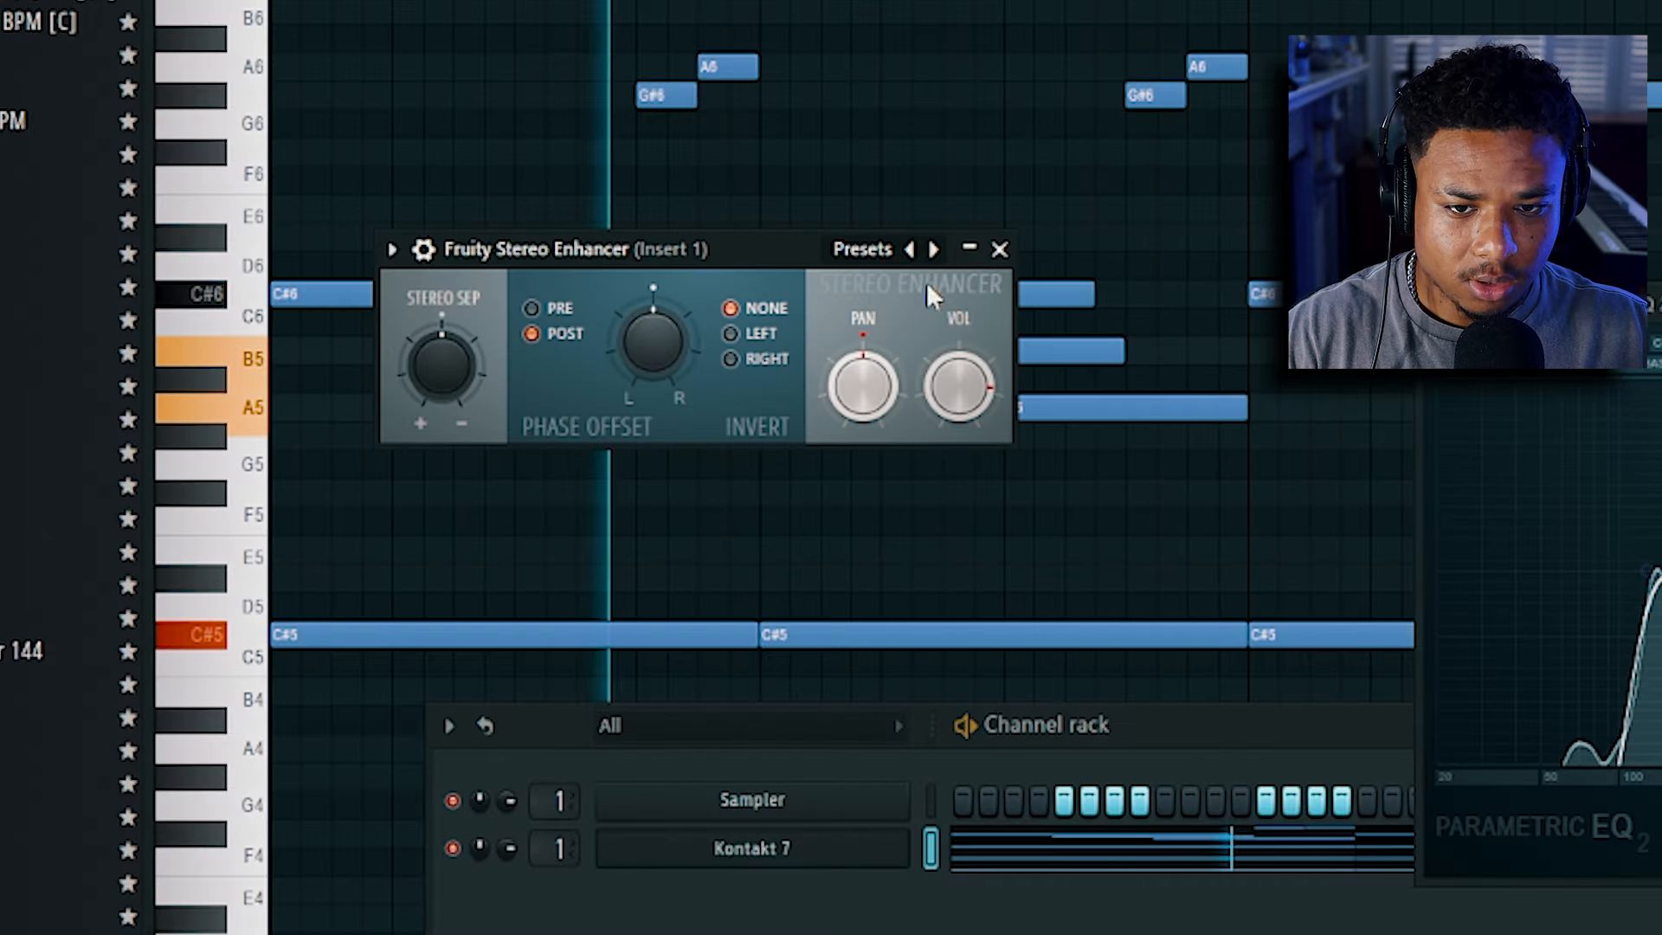
# - Add a LABS channel and browse its Piano presets for a patch
pyautogui.click(933, 248)
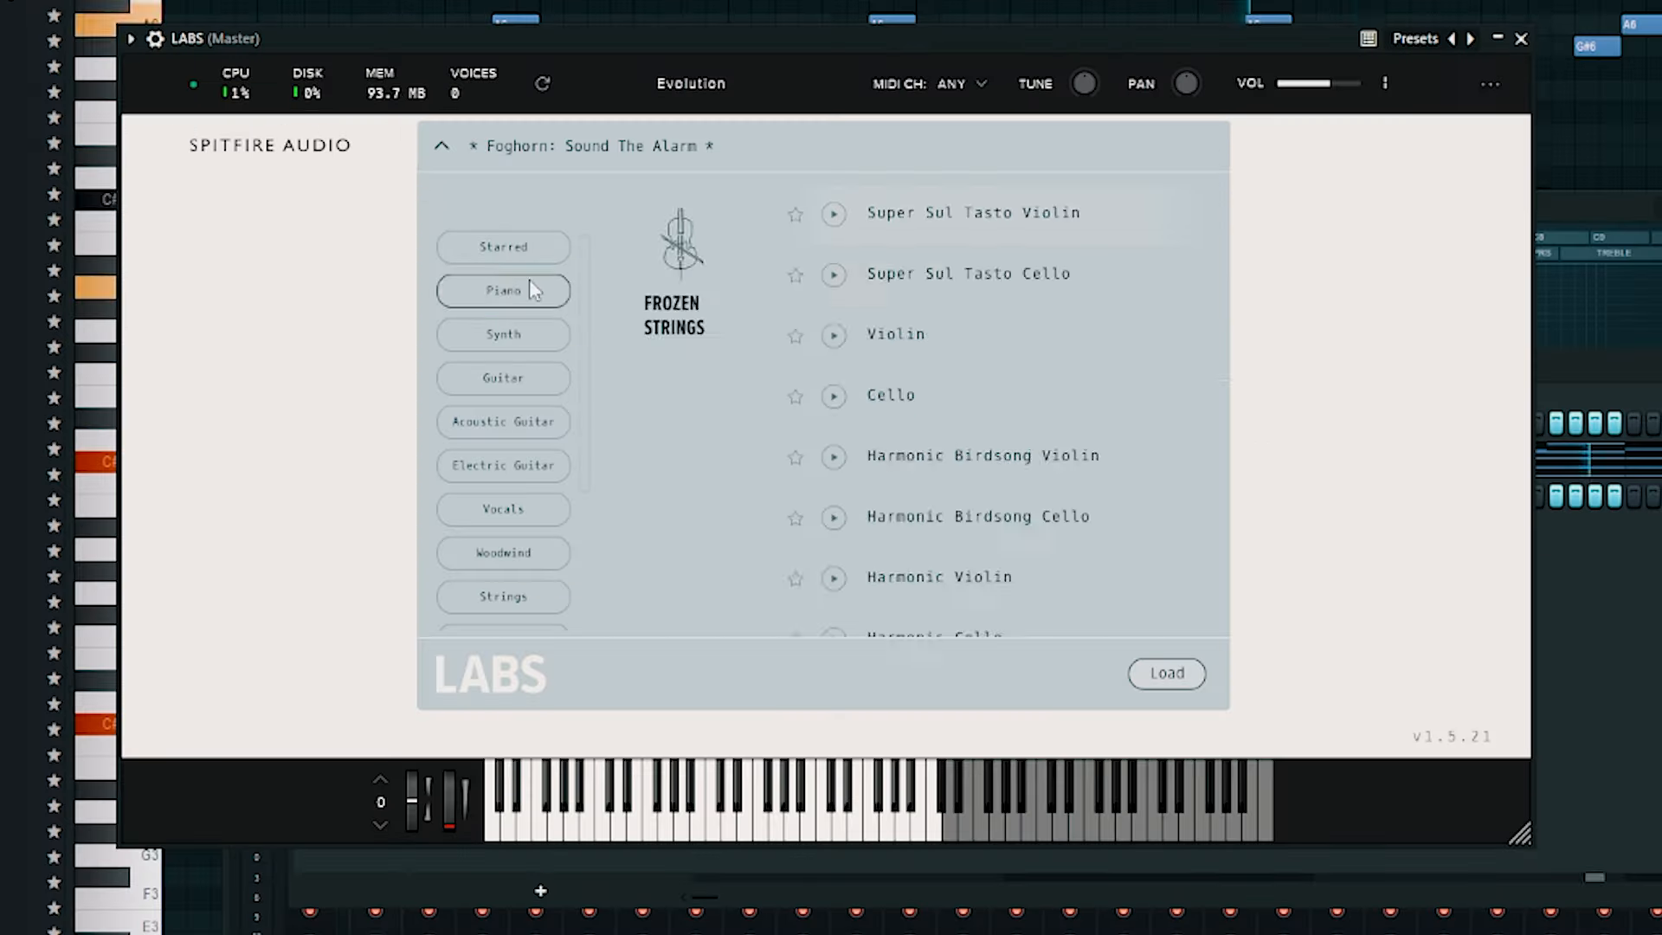
pyautogui.click(1521, 38)
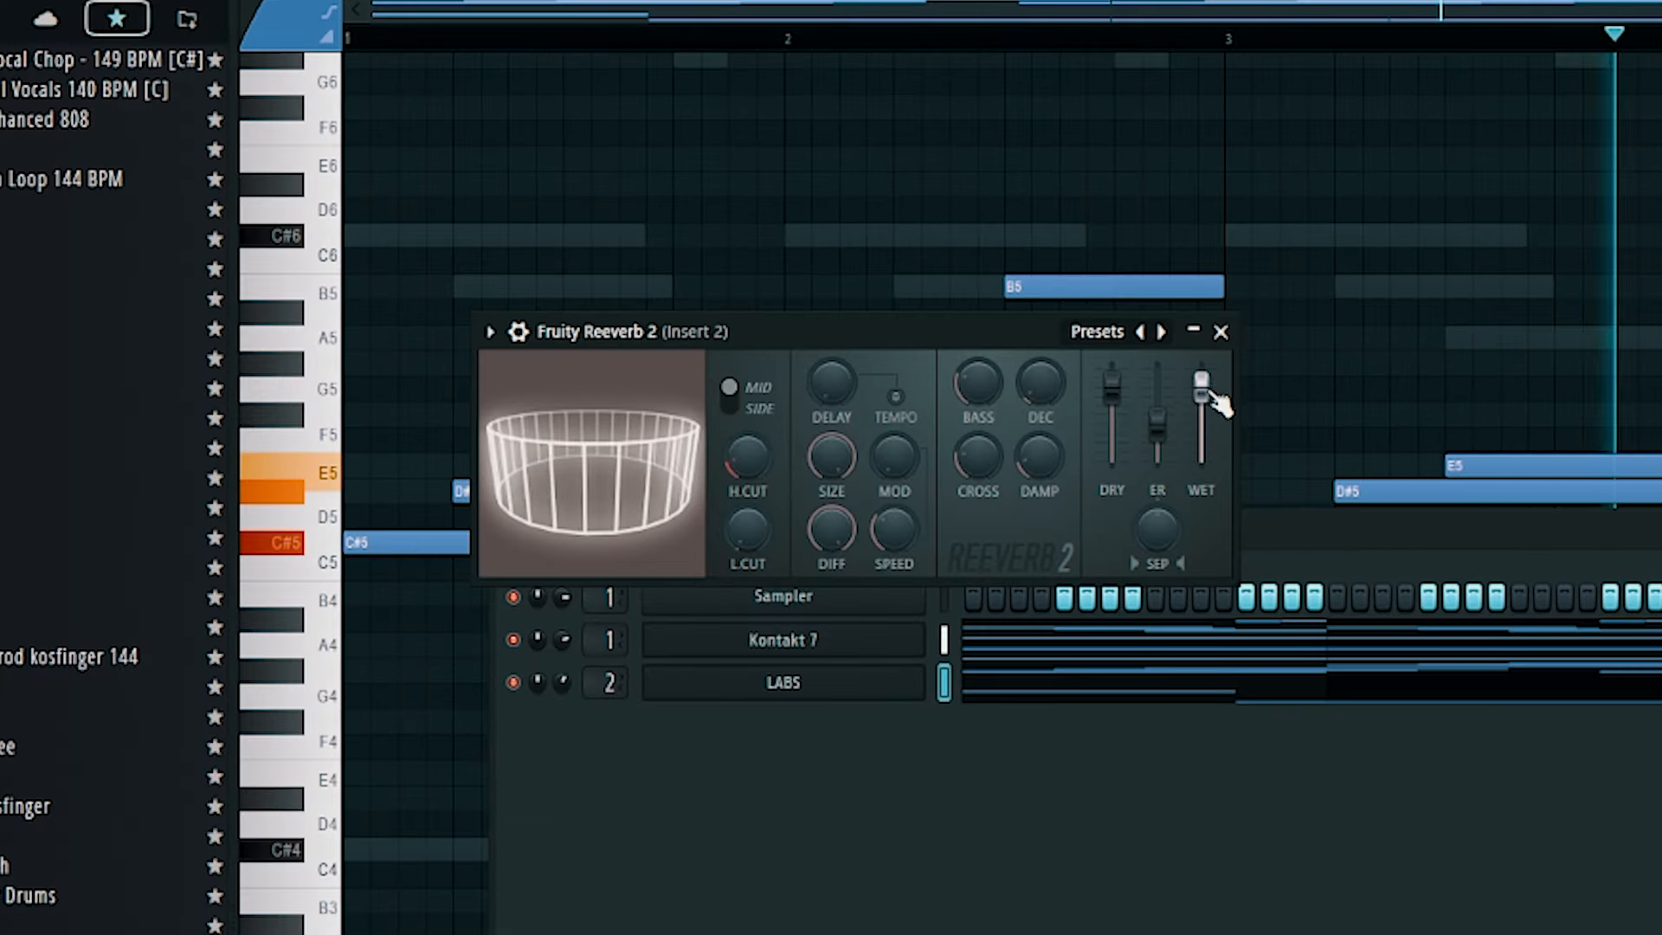
# - Load Cymatics Deja Vu on insert 2 with half-bar loop length and Mix at 50%
pyautogui.click(1219, 330)
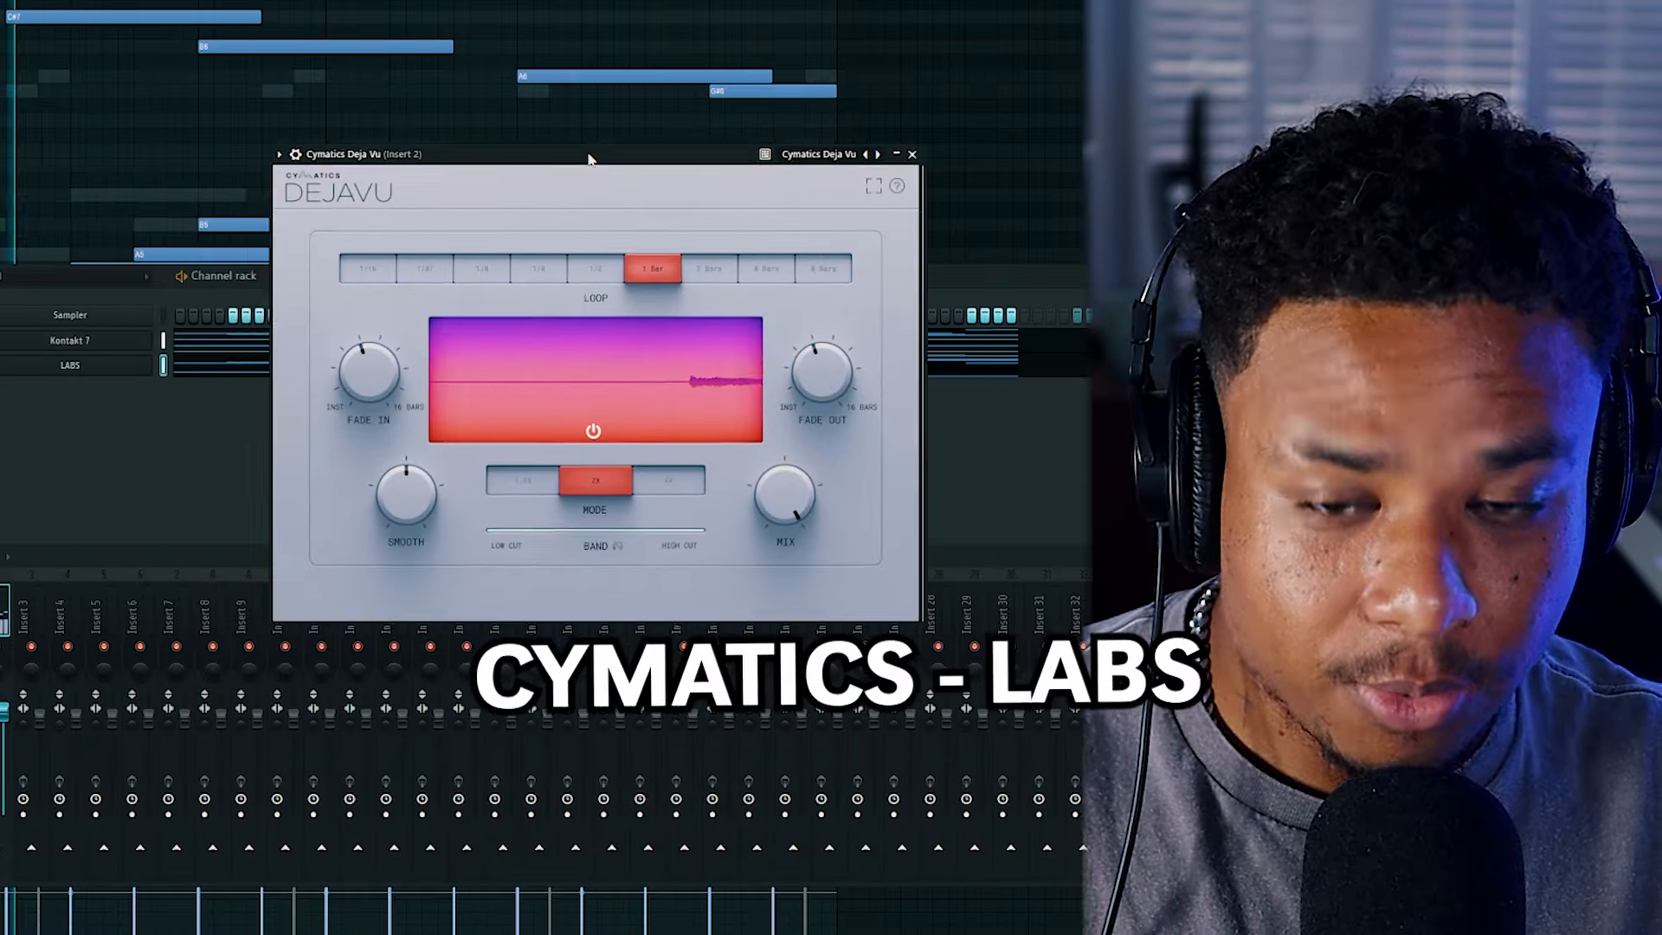
pyautogui.moveTo(592, 154); pyautogui.dragTo(561, 135)
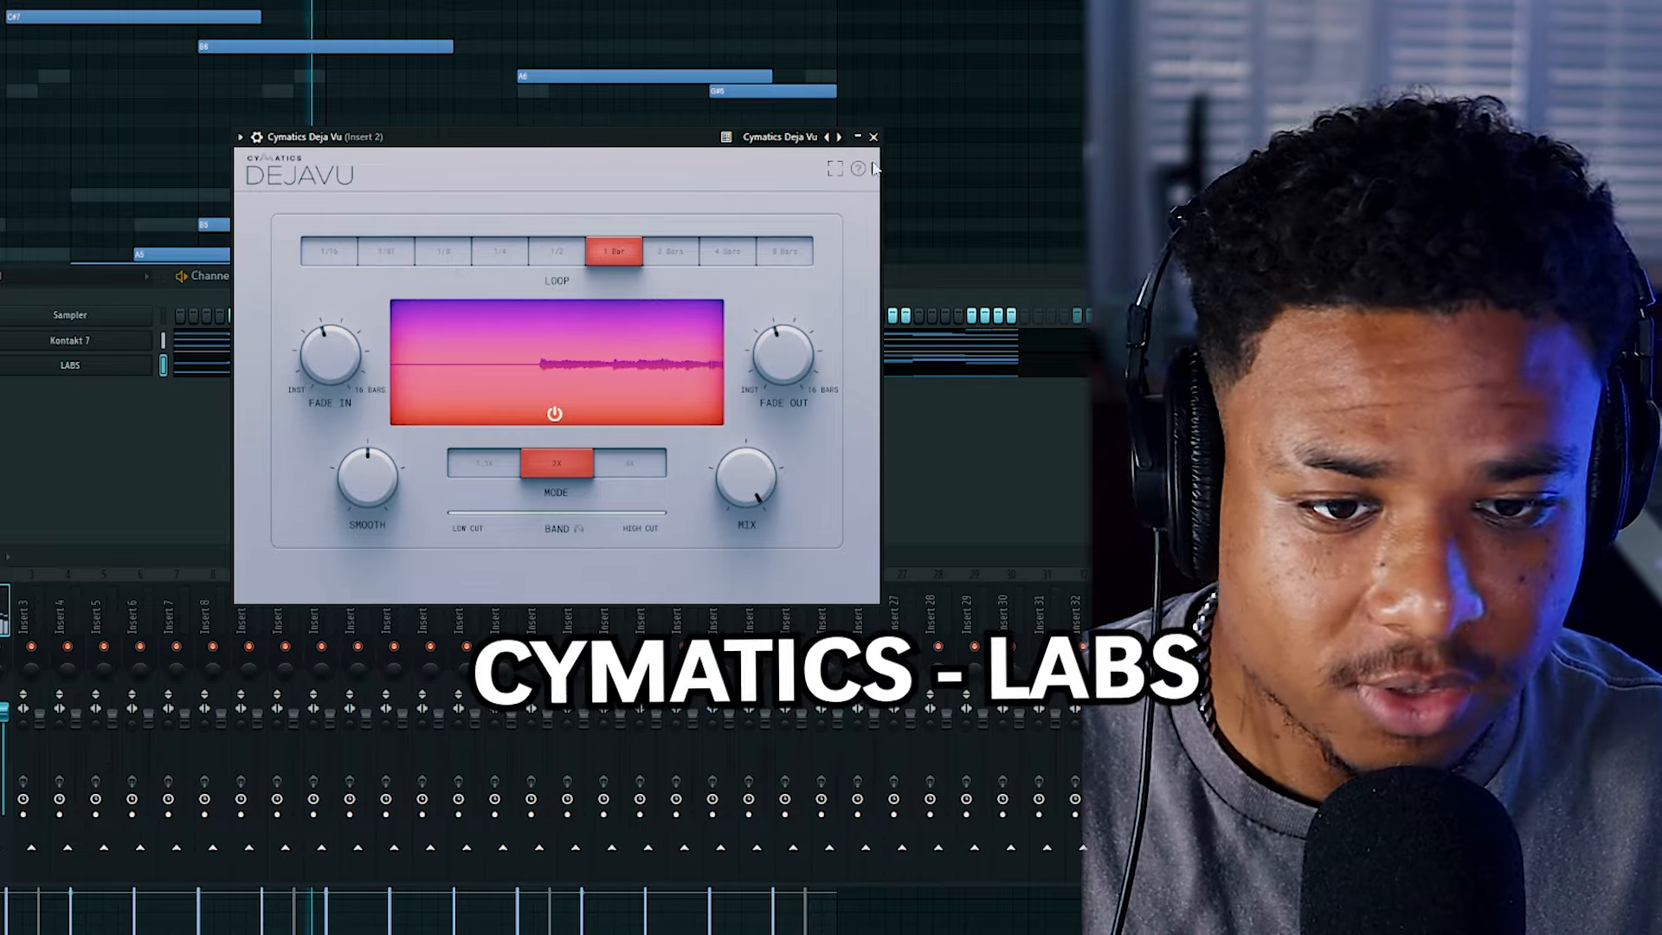
pyautogui.click(873, 135)
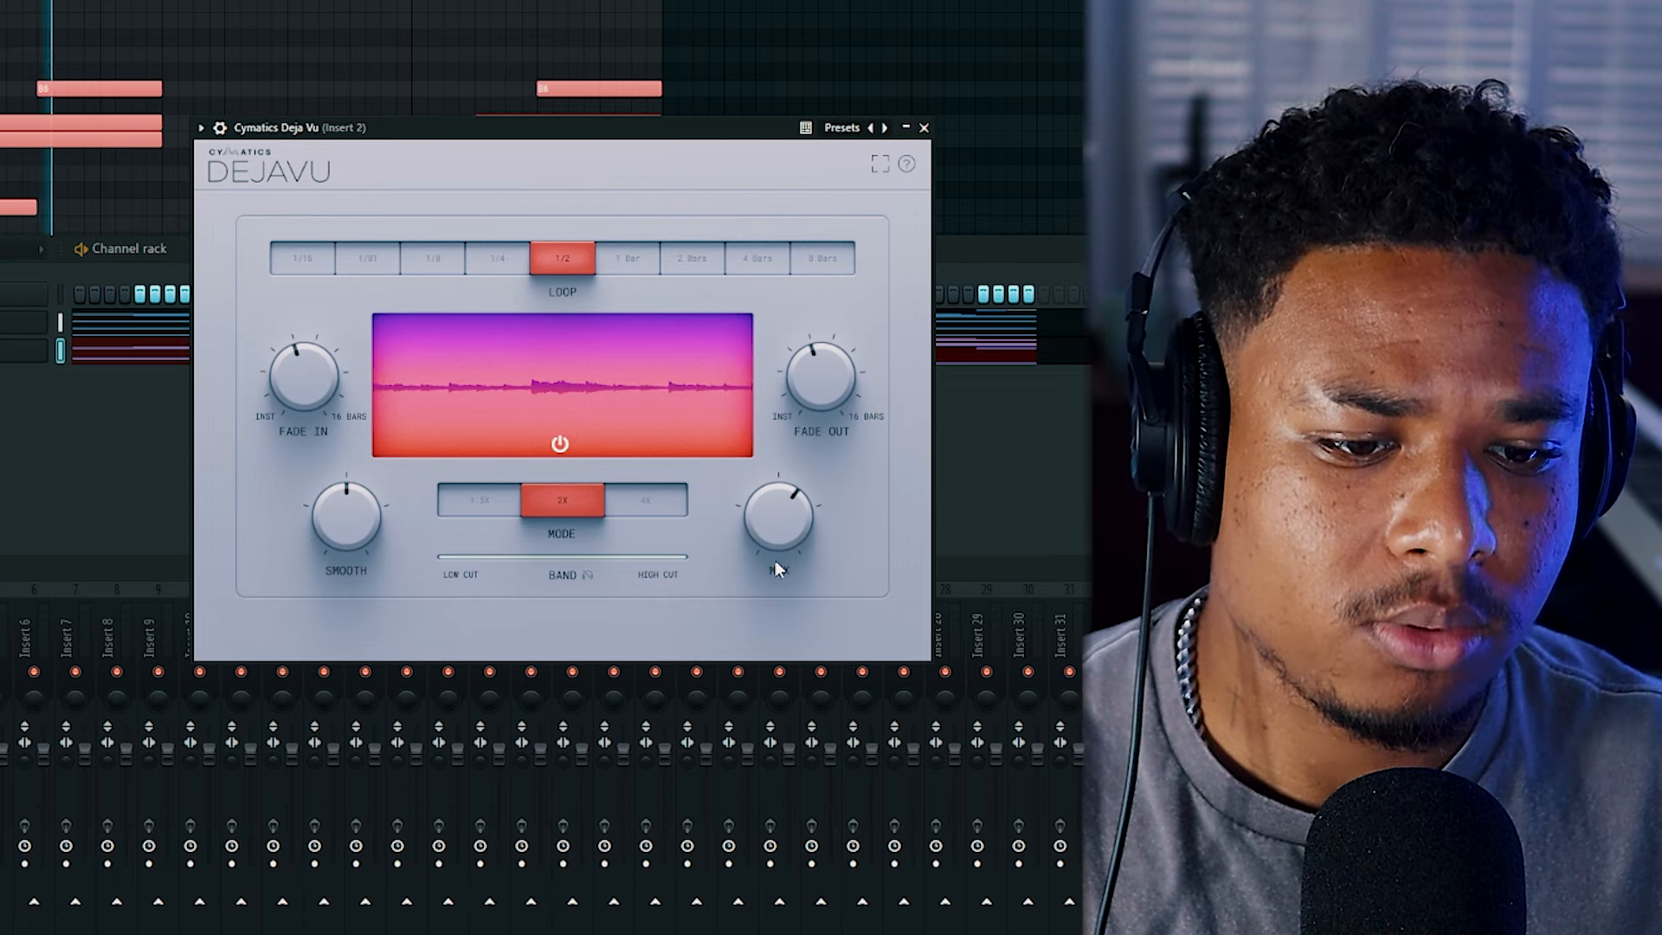
pyautogui.moveTo(779, 520); pyautogui.dragTo(784, 509)
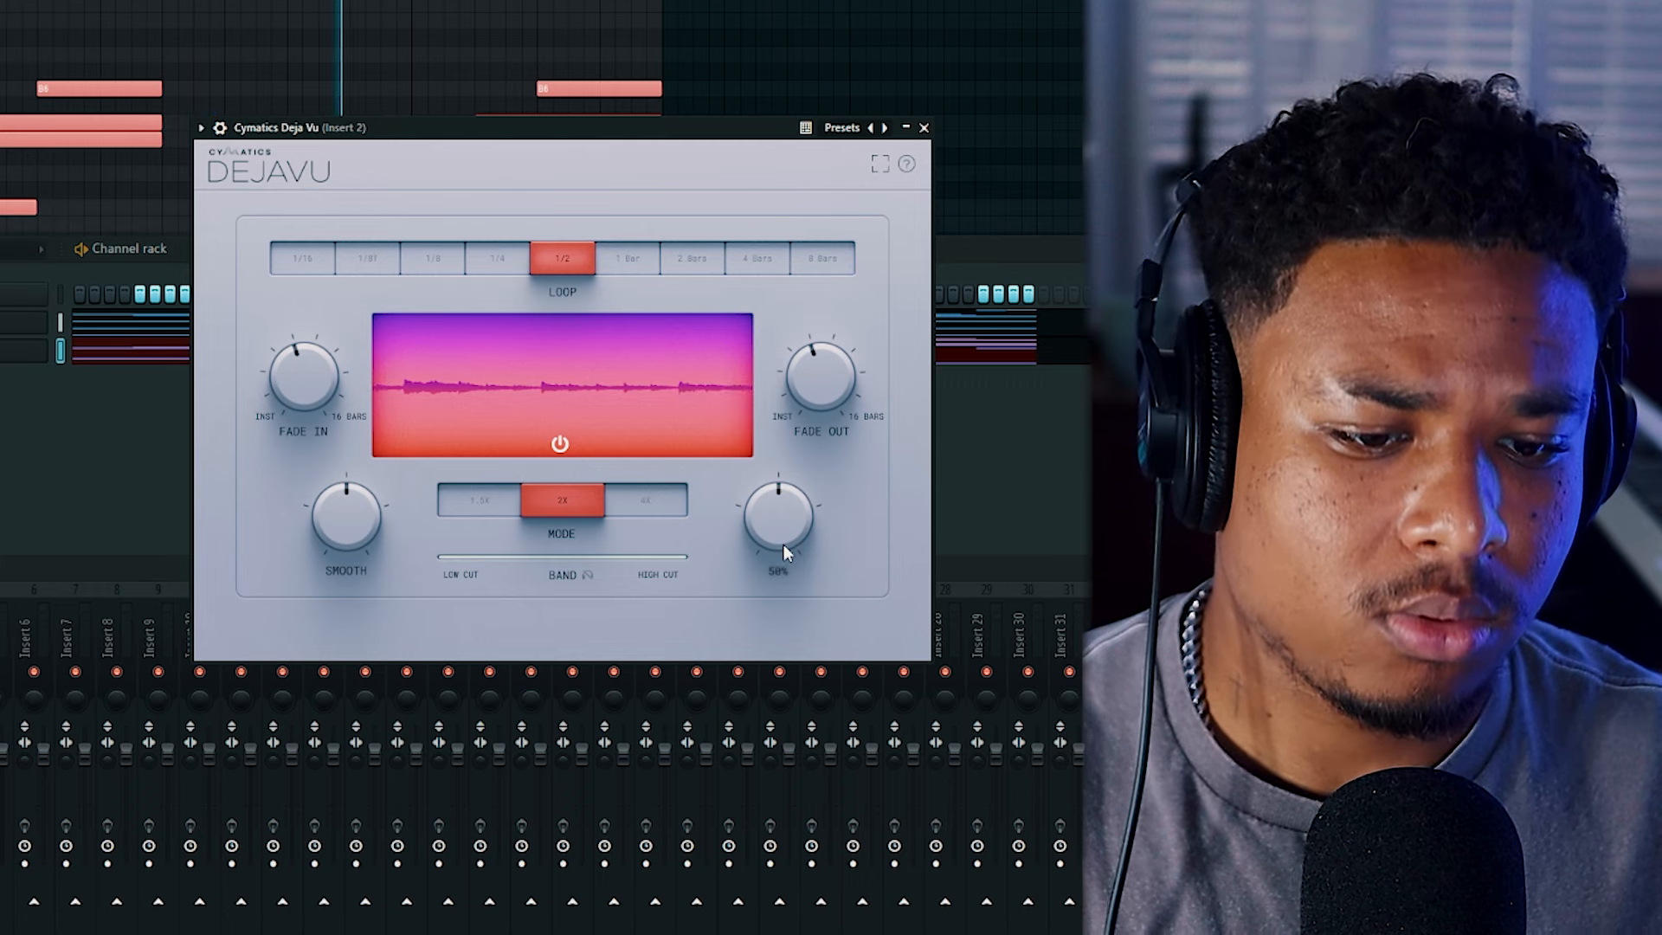
pyautogui.moveTo(779, 519); pyautogui.dragTo(781, 514)
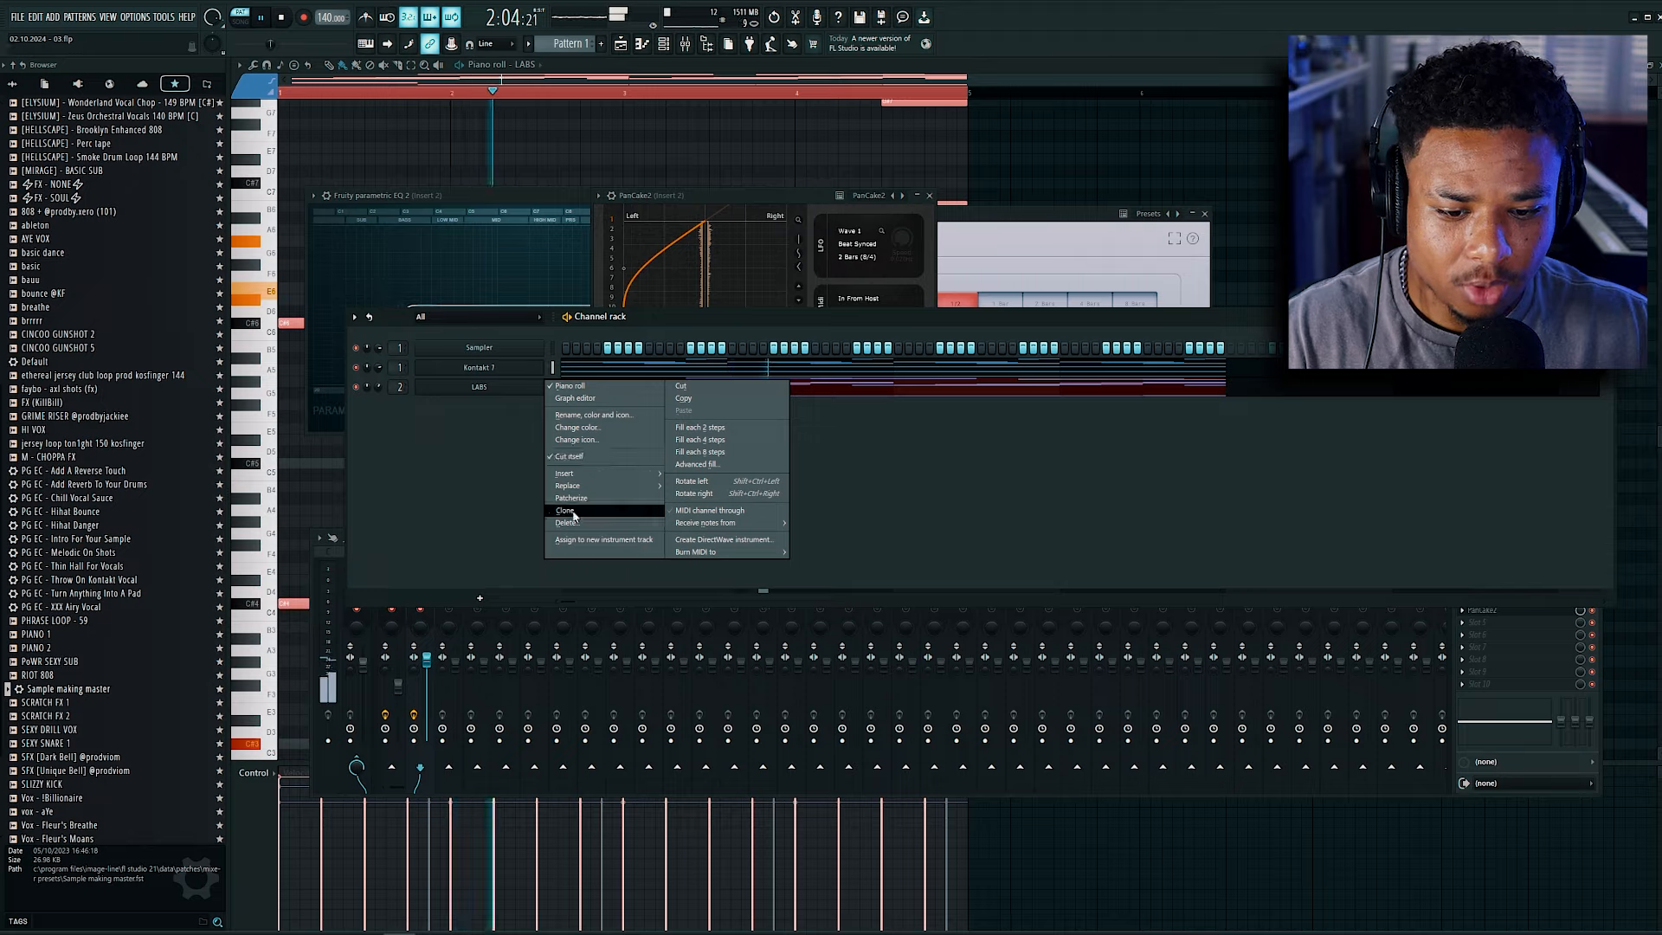
# - Clone the LABS channel to create LABS #3 for the Choir: Long preset
pyautogui.click(564, 511)
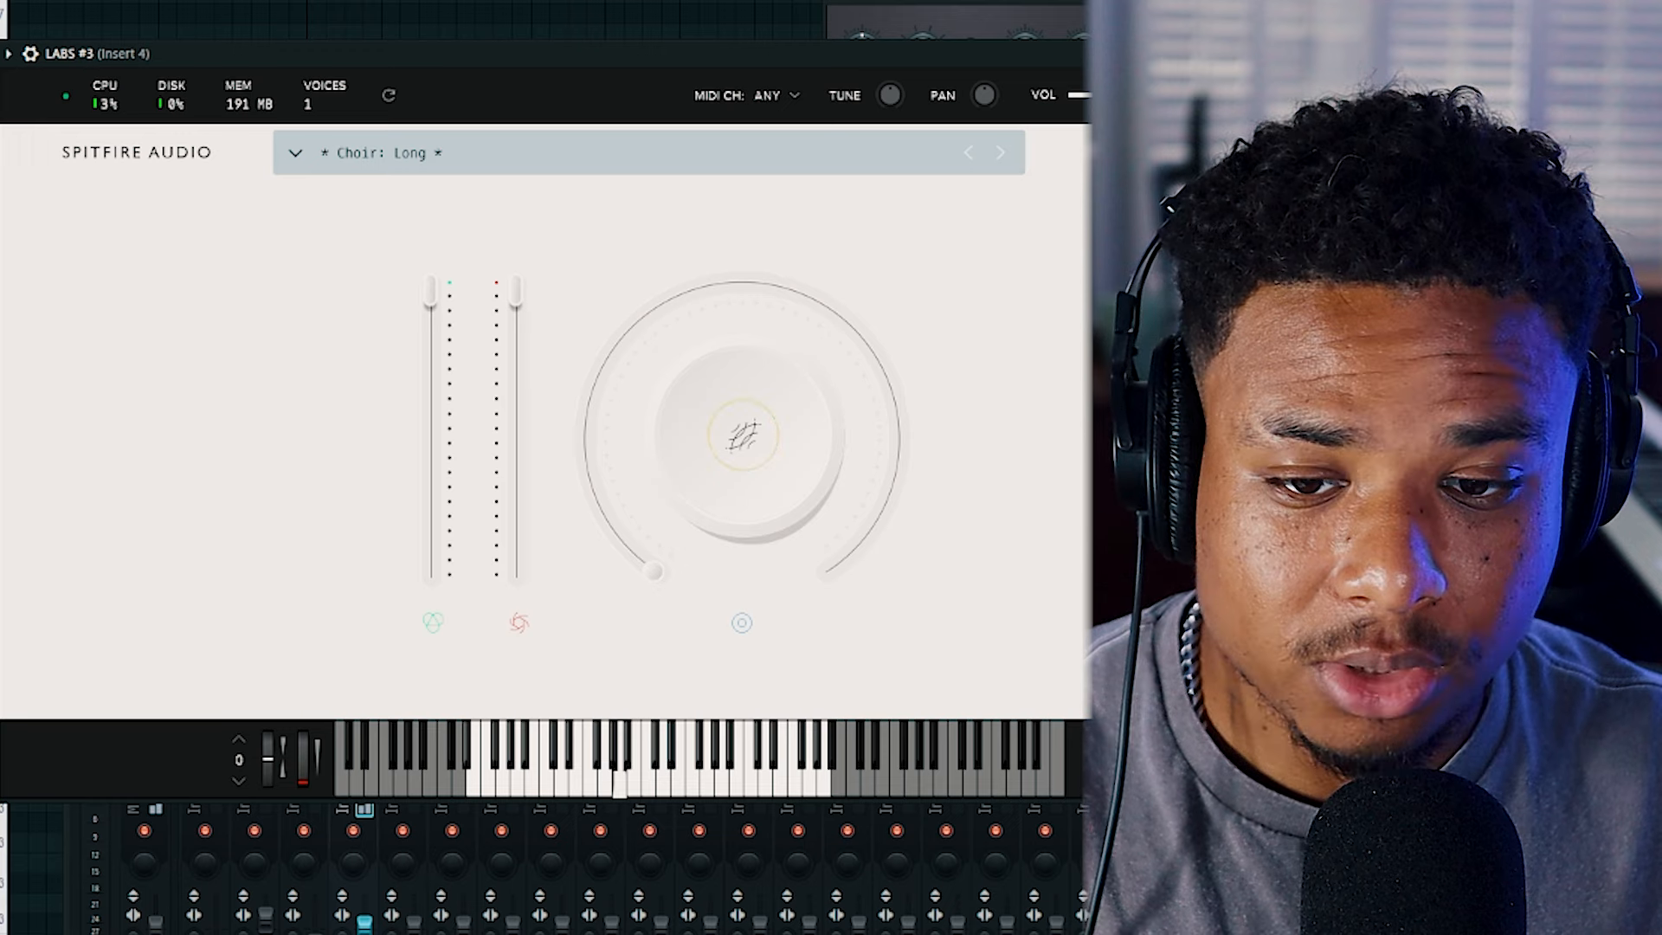
# - Switch to the Playlist to arrange the LABS patterns and the [MIRAGE] - BASIC SUB clip
pyautogui.click(966, 152)
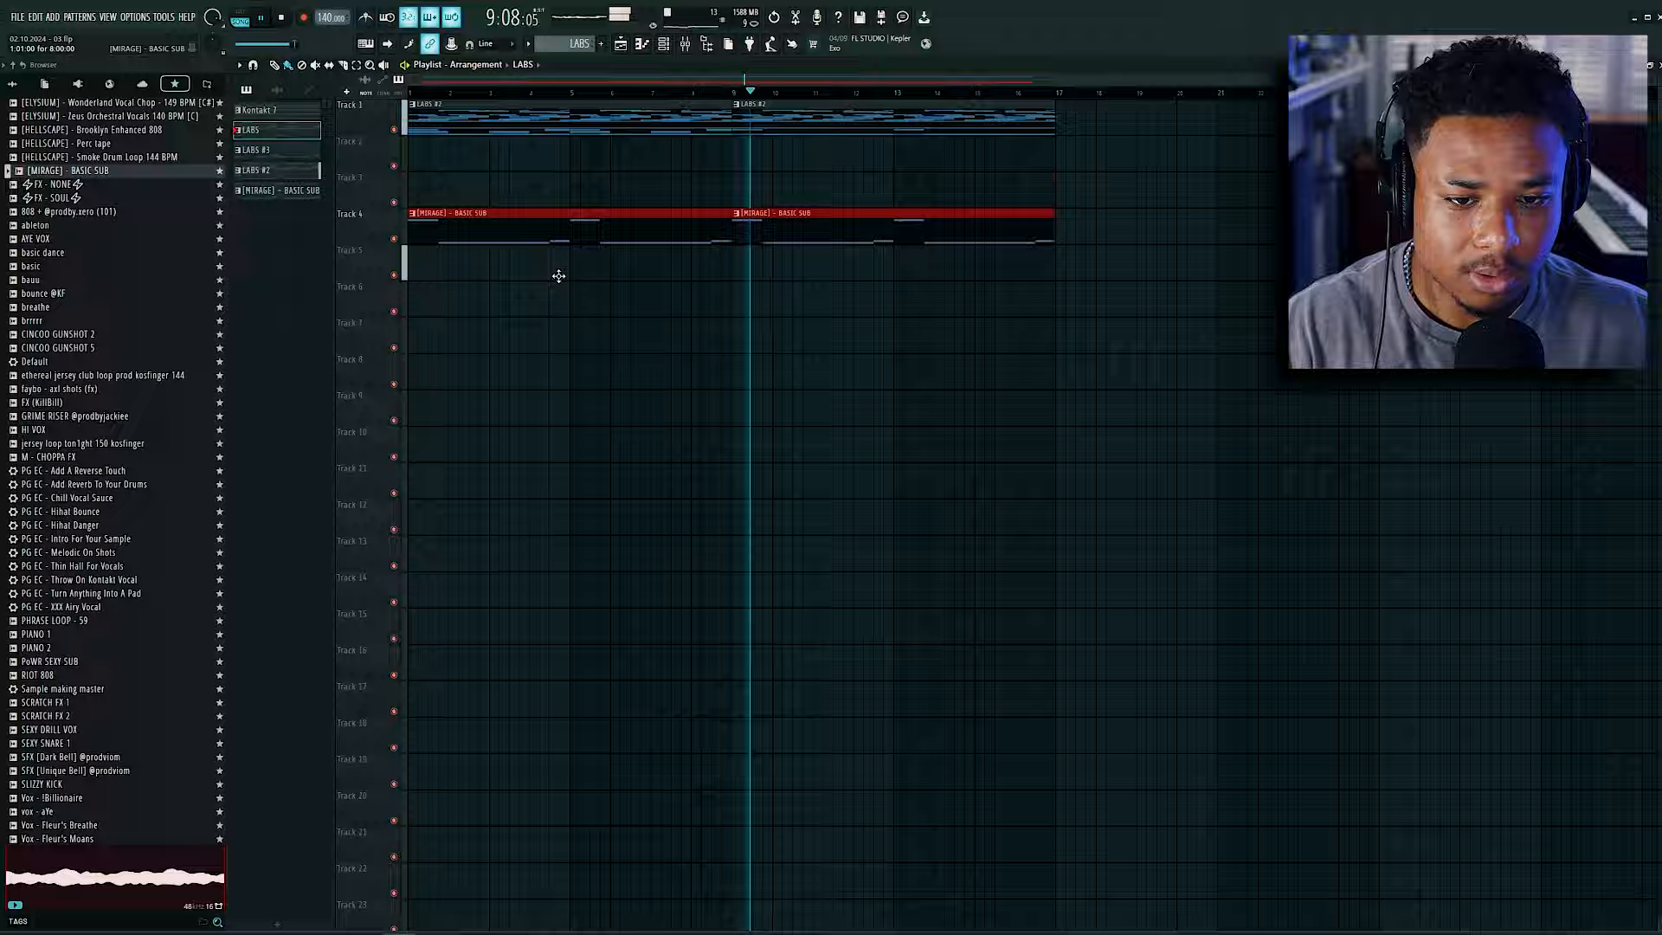
# - Send the consolidated SACRIFICE 140 BPM E Min loop to a new Fruity Slicer channel
pyautogui.rightClick(471, 478)
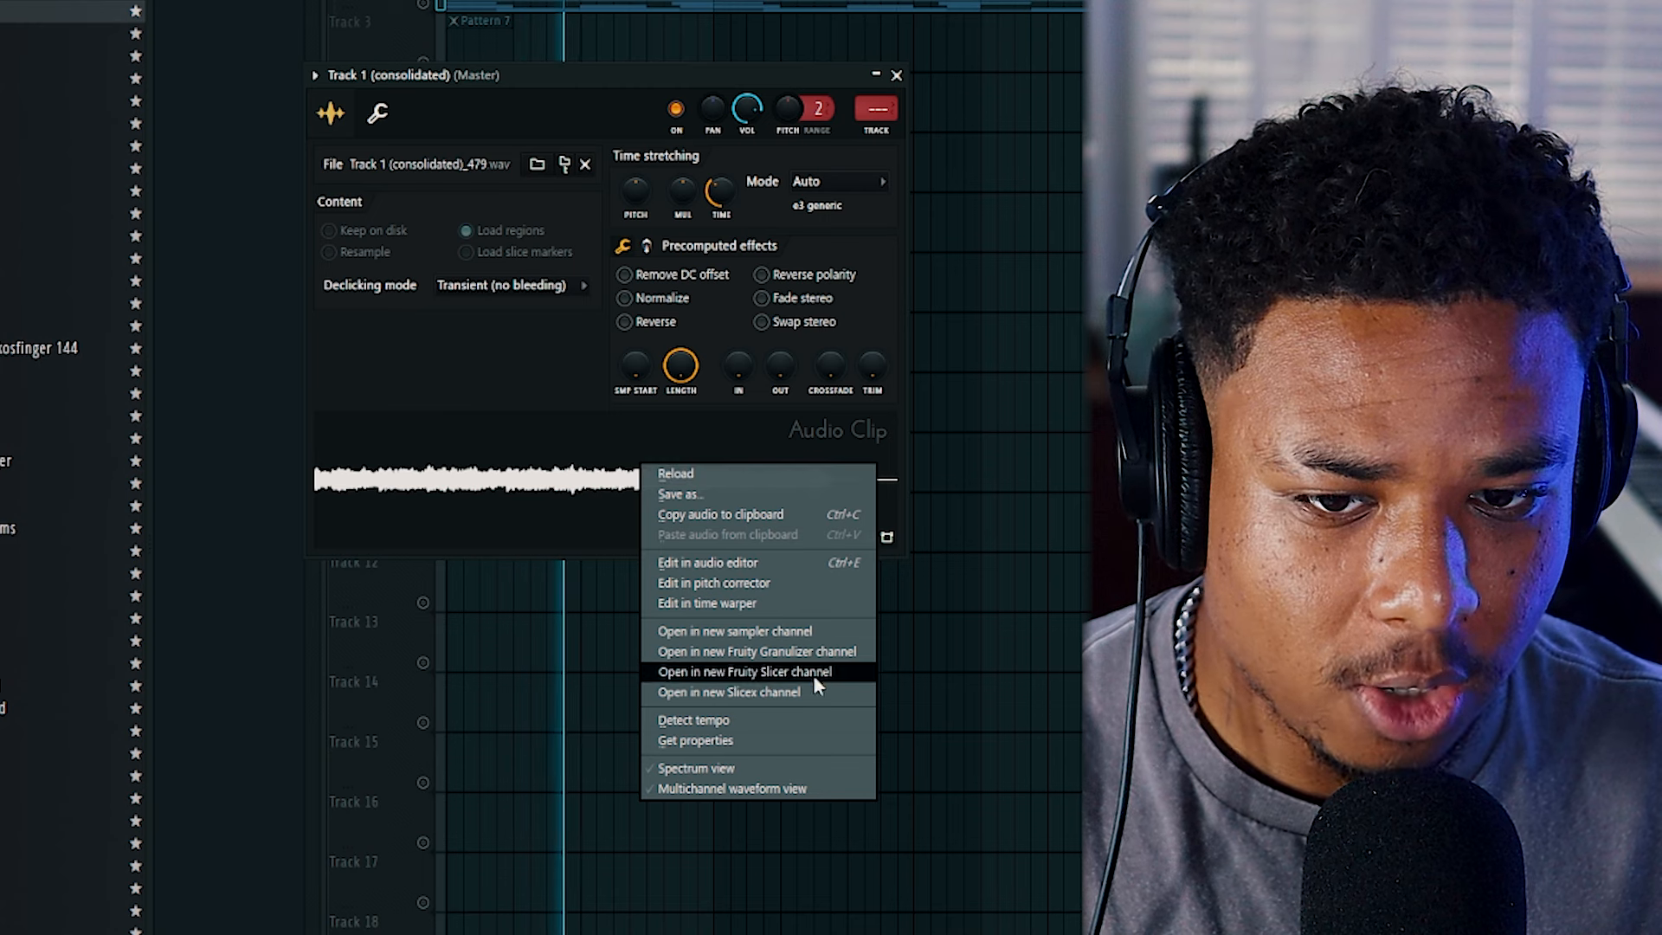
pyautogui.click(748, 671)
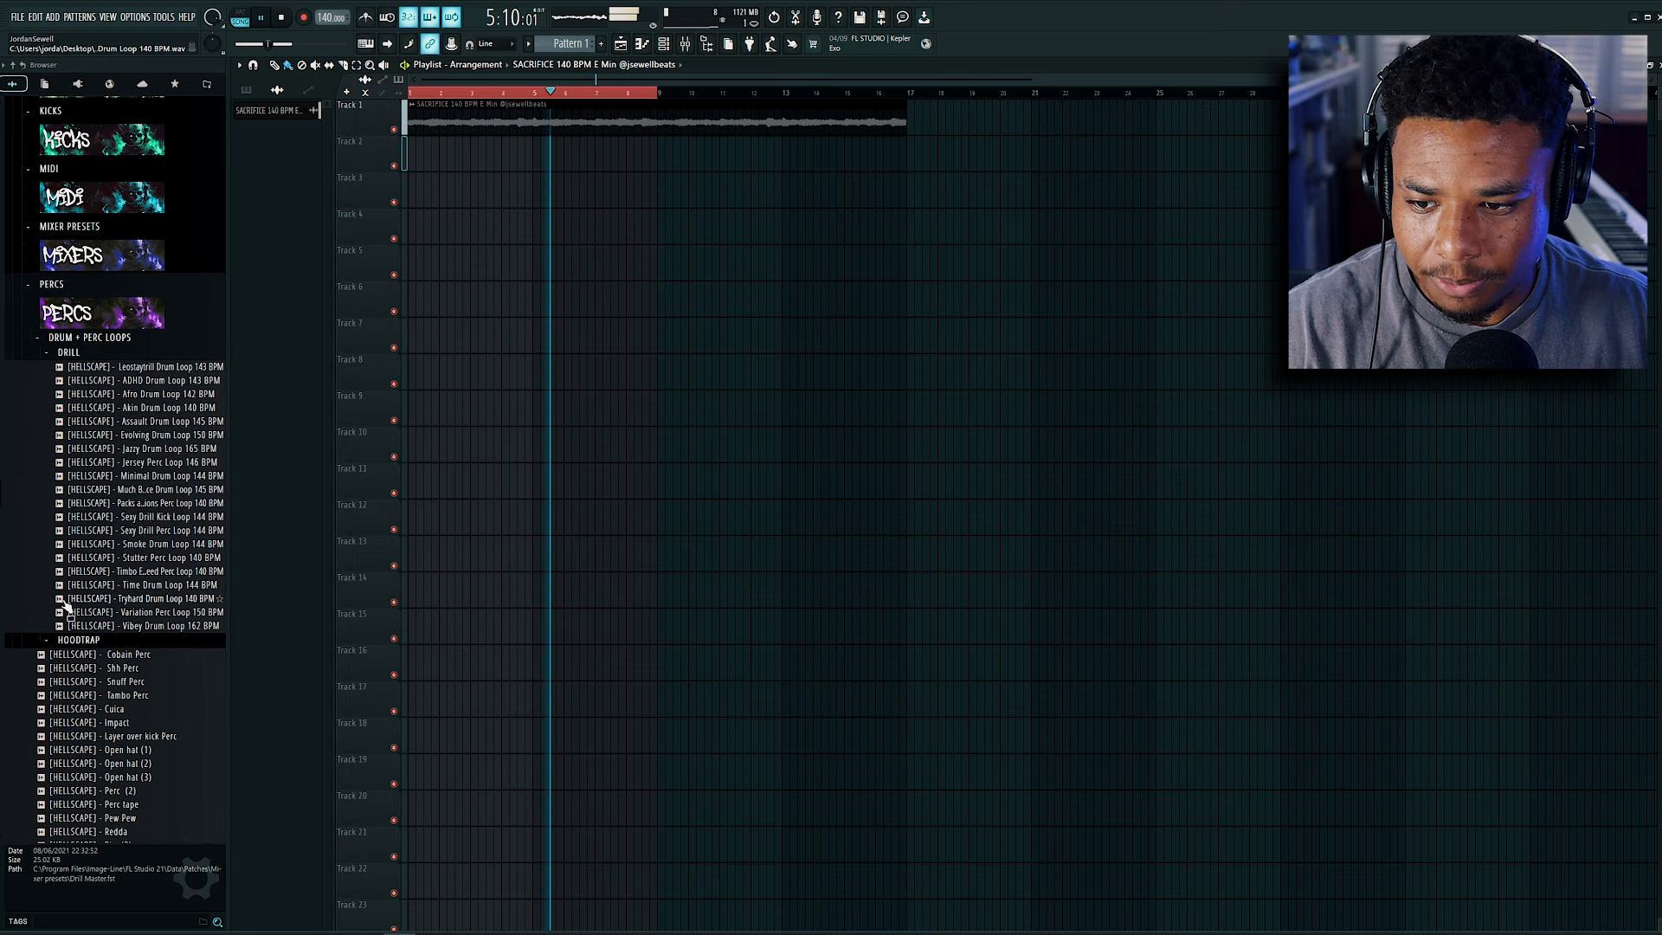
# - Place the Variation Perc Loop 150 BPM in the playlist and draw the first Generic Spinz 808 note near bar 1
pyautogui.click(139, 606)
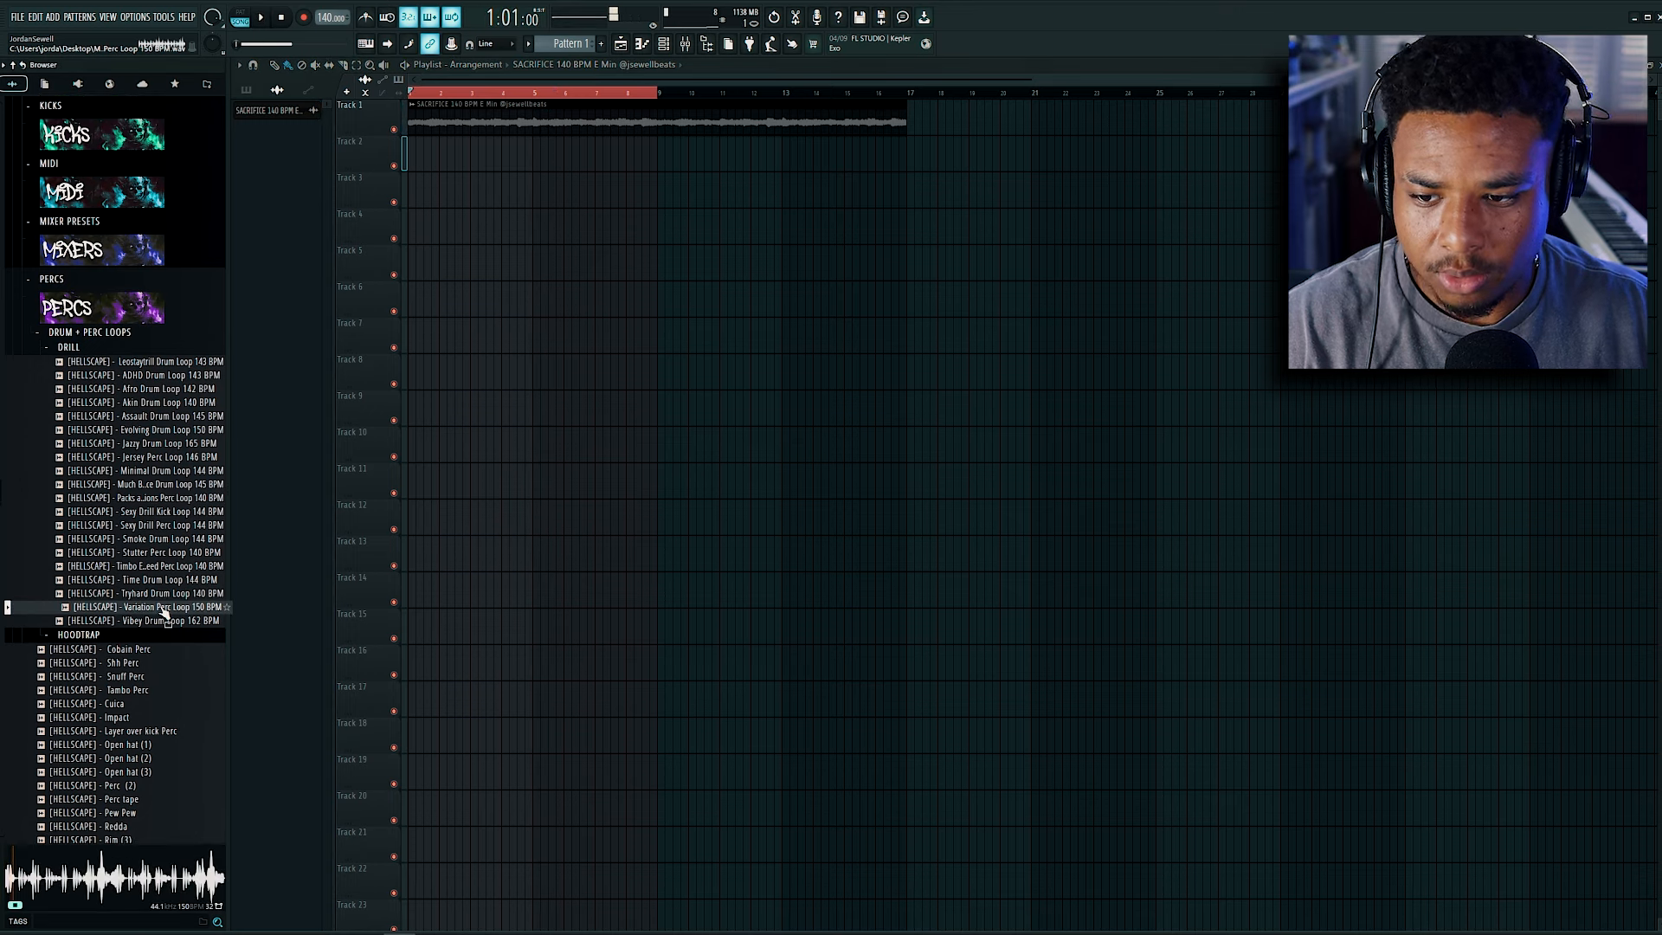
pyautogui.moveTo(139, 606); pyautogui.dragTo(848, 224)
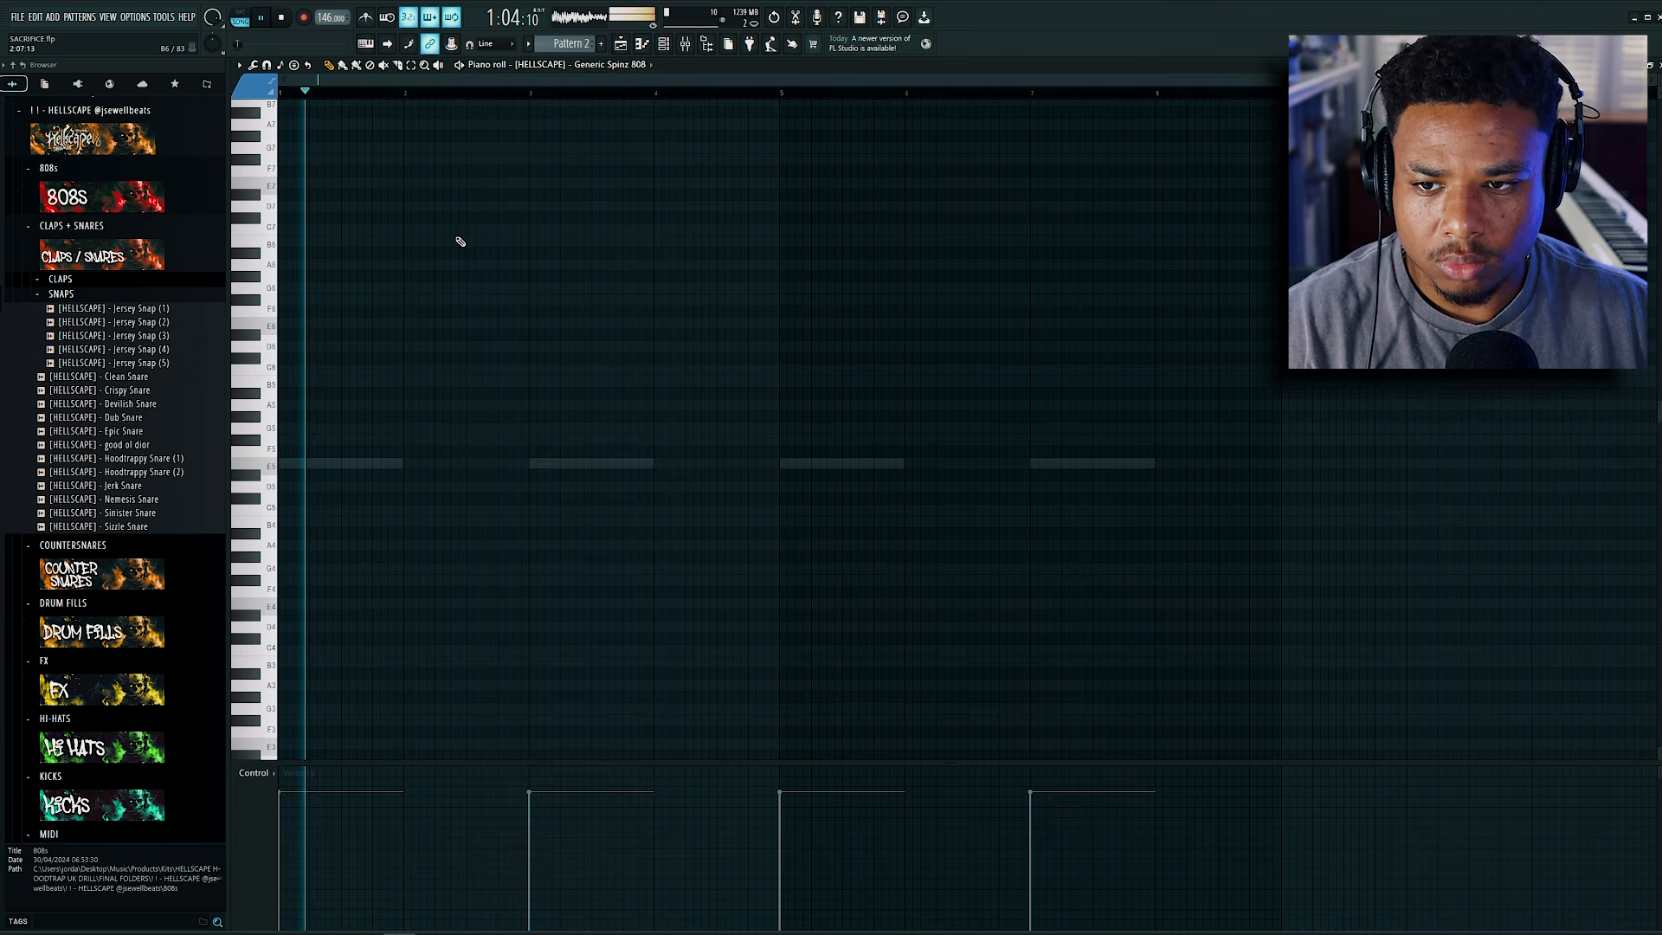
pyautogui.click(495, 182)
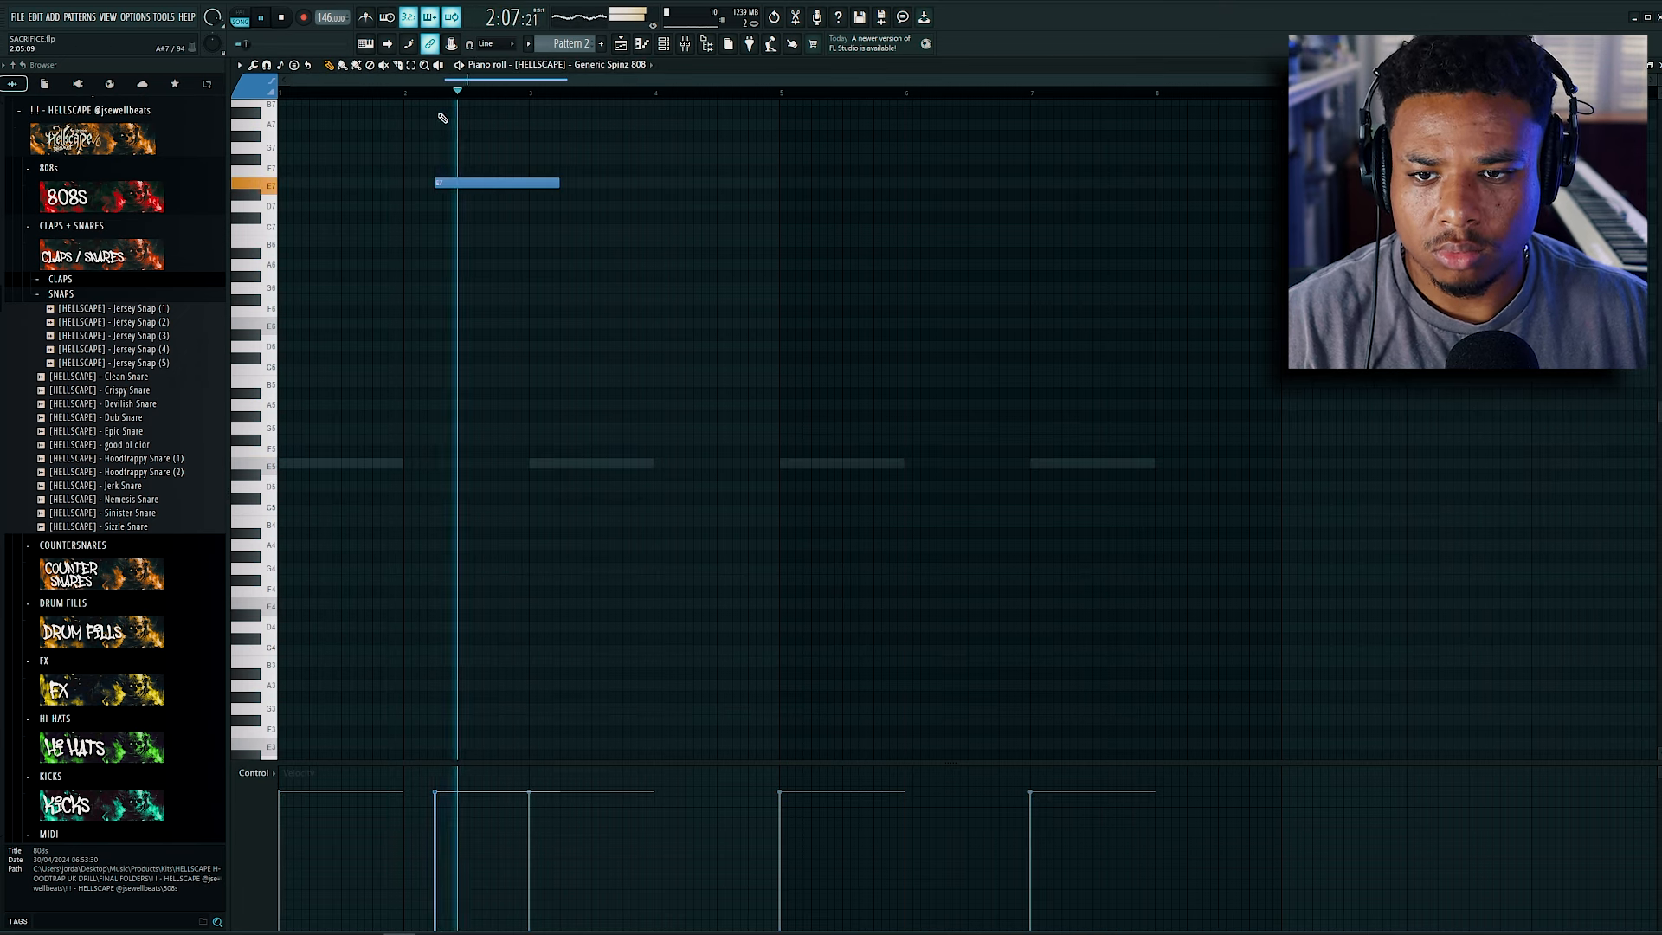